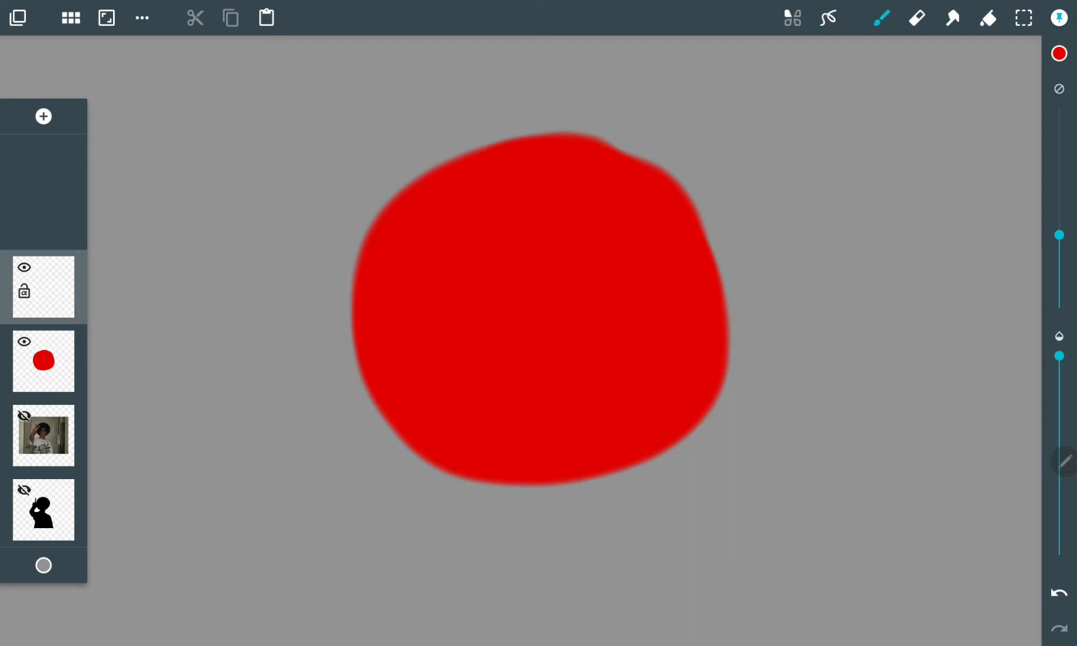
Bring up the brush library to reach the Airbrush category's Cloudy brush.
click(1057, 54)
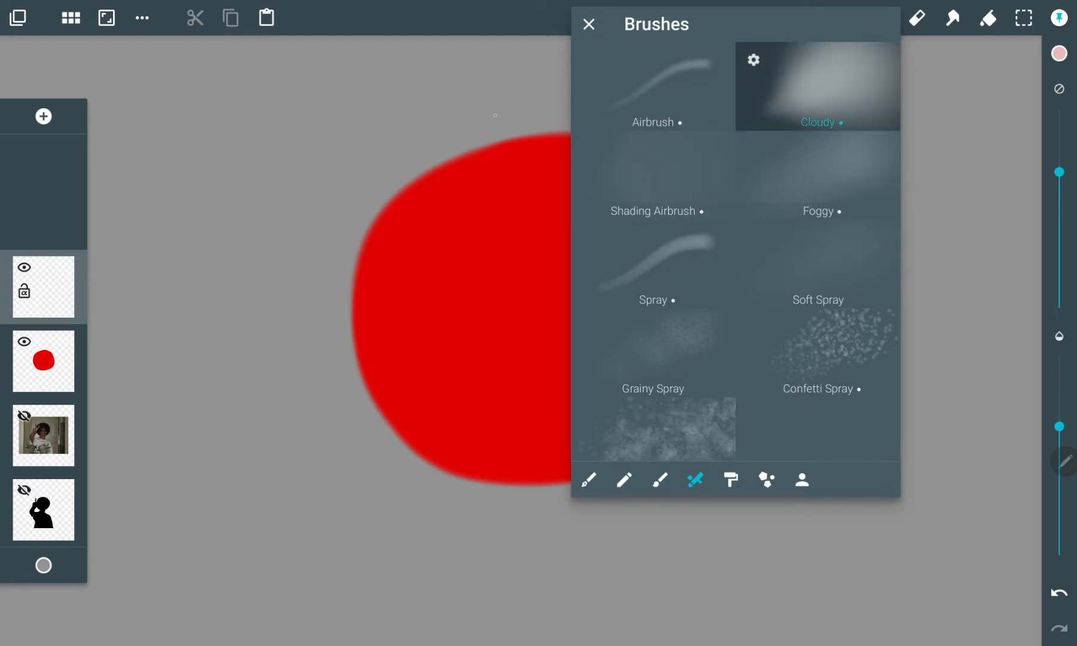
Select the Cloudy brush and paint a pale pink highlight on the ball's upper right.
click(589, 24)
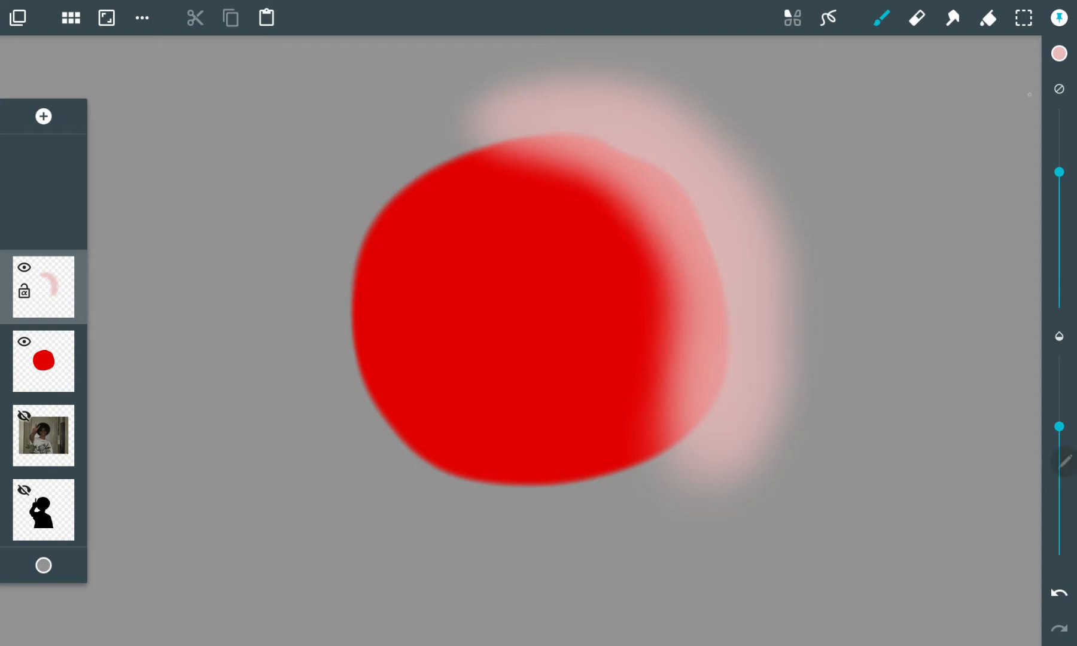
Pick a dark colour, shade the ball's left side, then hide the shading layer.
click(1058, 54)
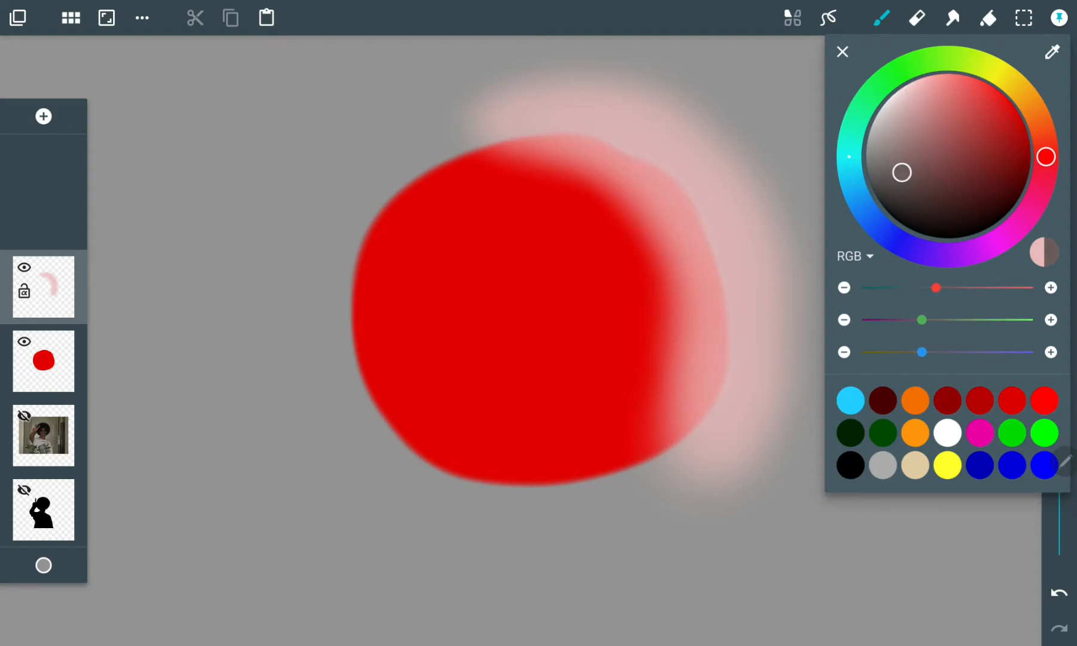
click(842, 52)
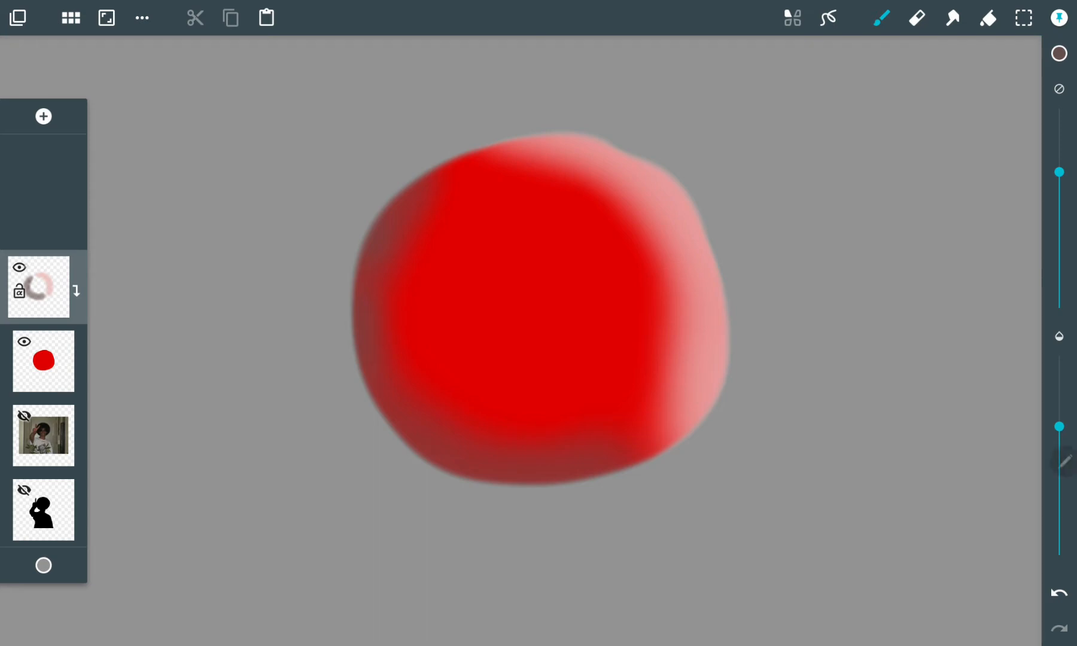
click(19, 268)
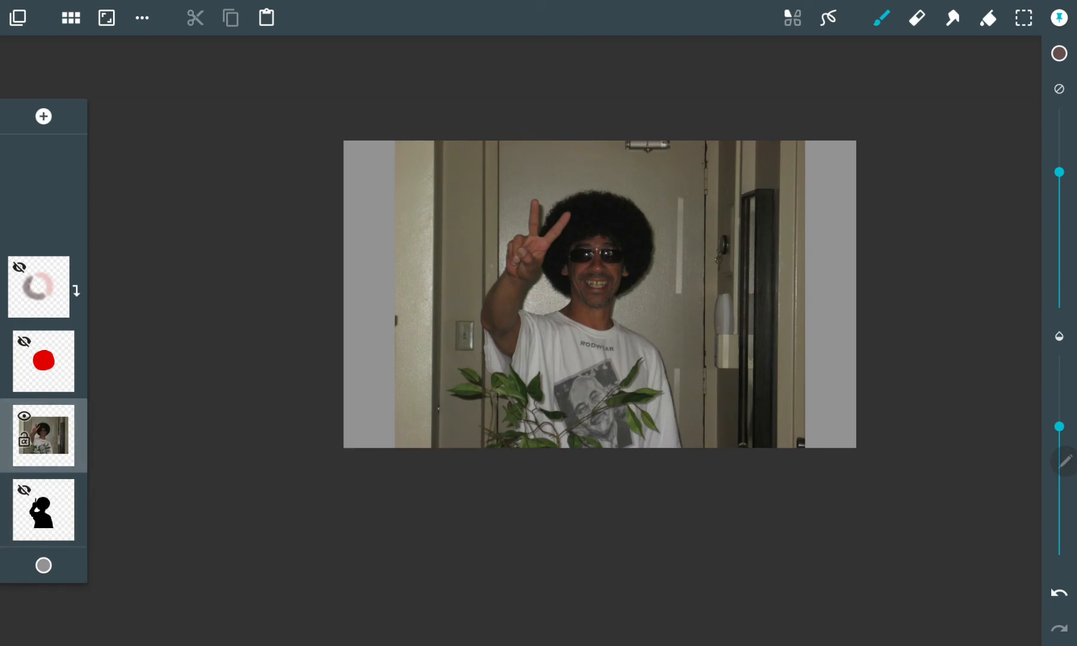
Bring up the photo layer's options after hiding the ball layers.
click(43, 435)
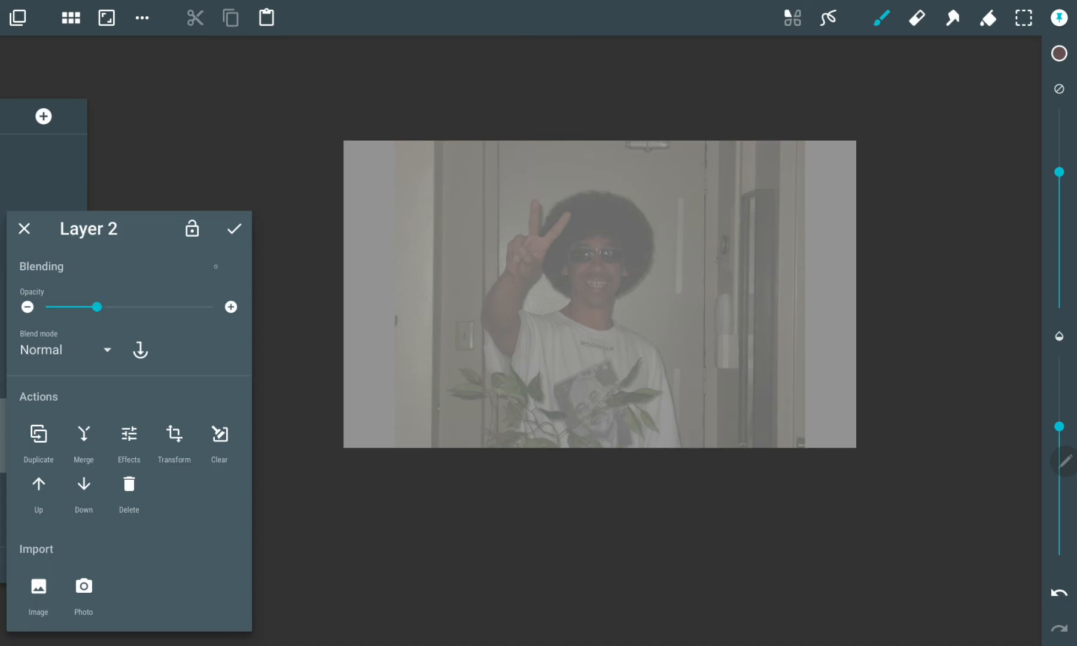
Lower the photo's opacity, reveal the silhouette layer beneath, then restore full opacity.
click(24, 228)
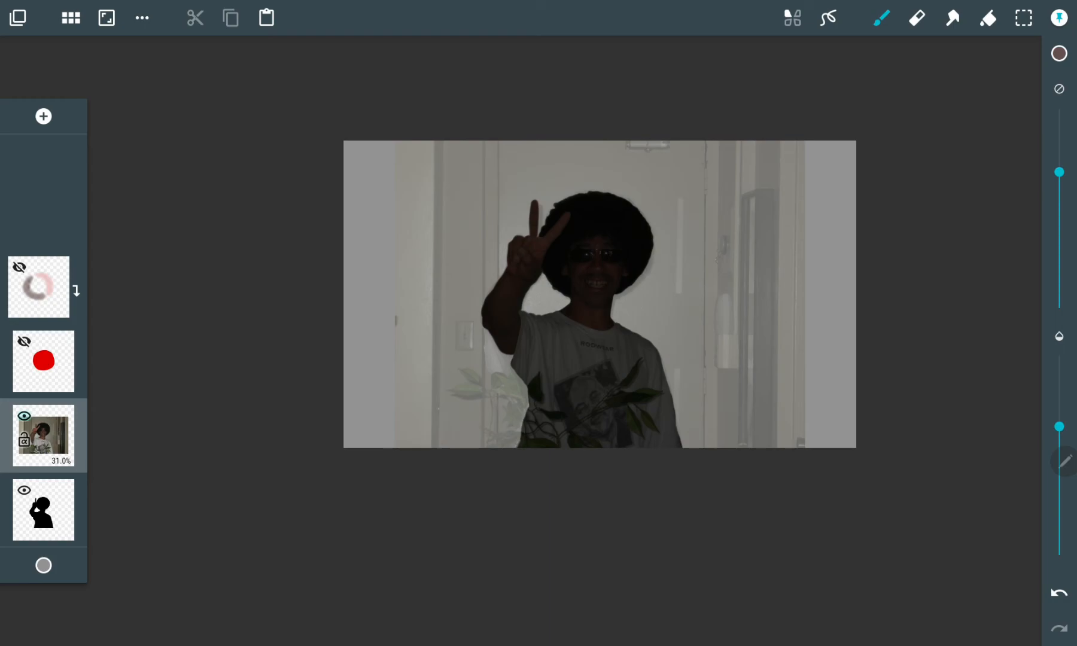
click(24, 415)
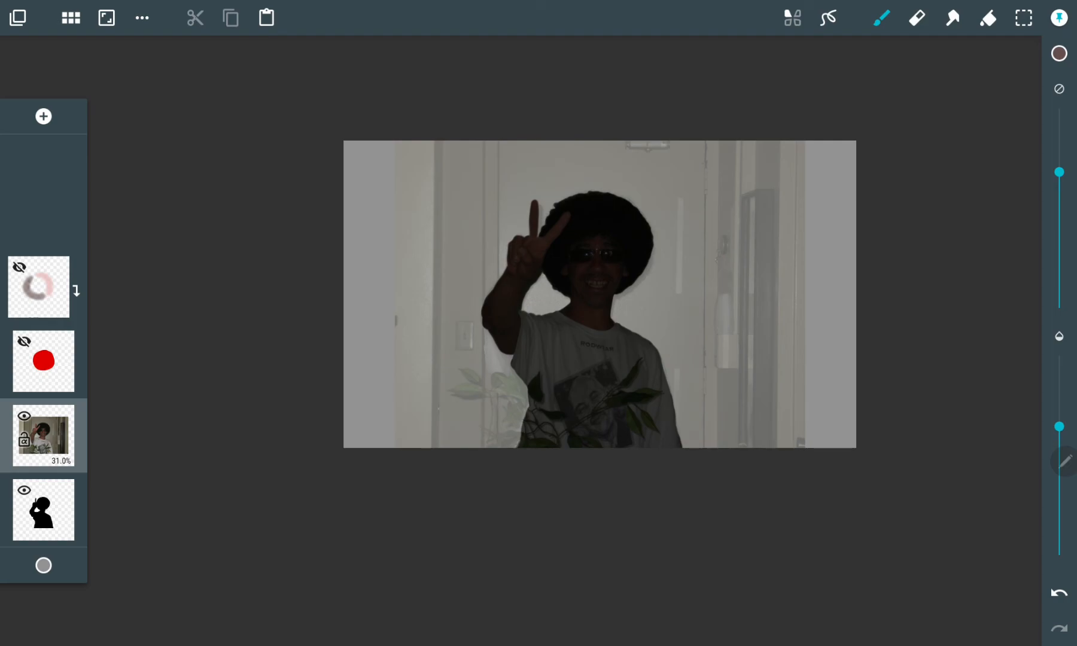
click(43, 436)
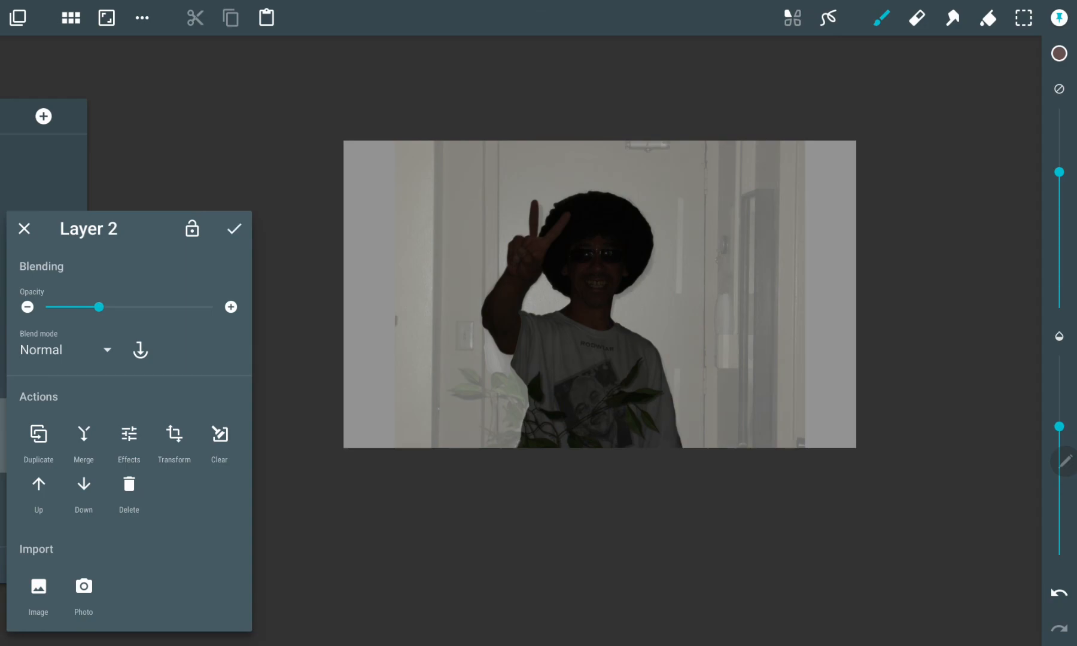
click(24, 229)
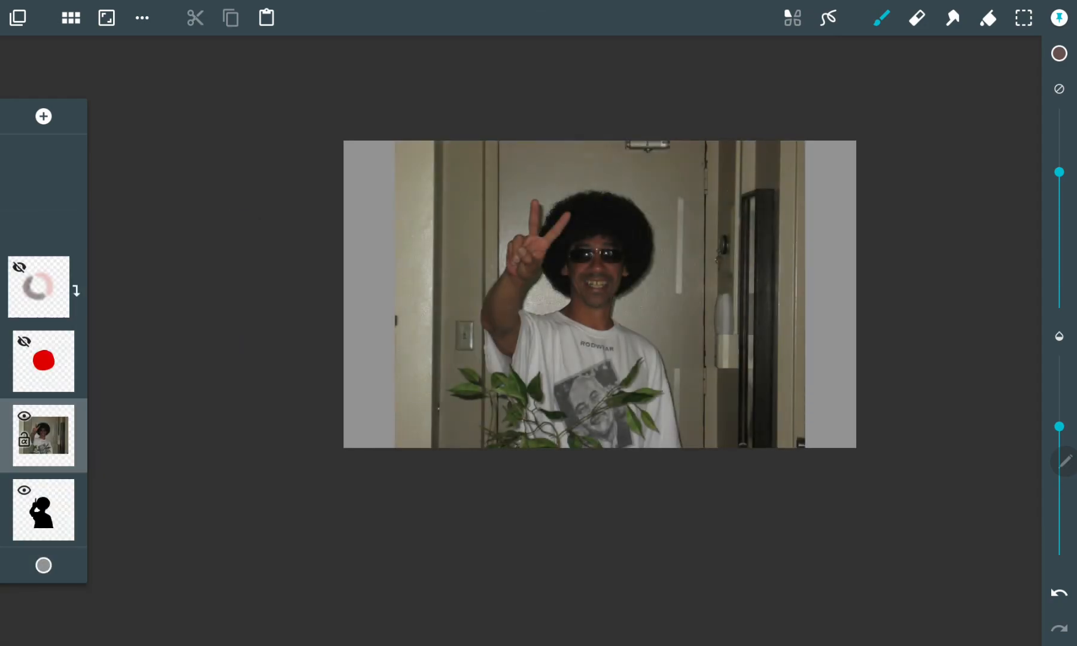